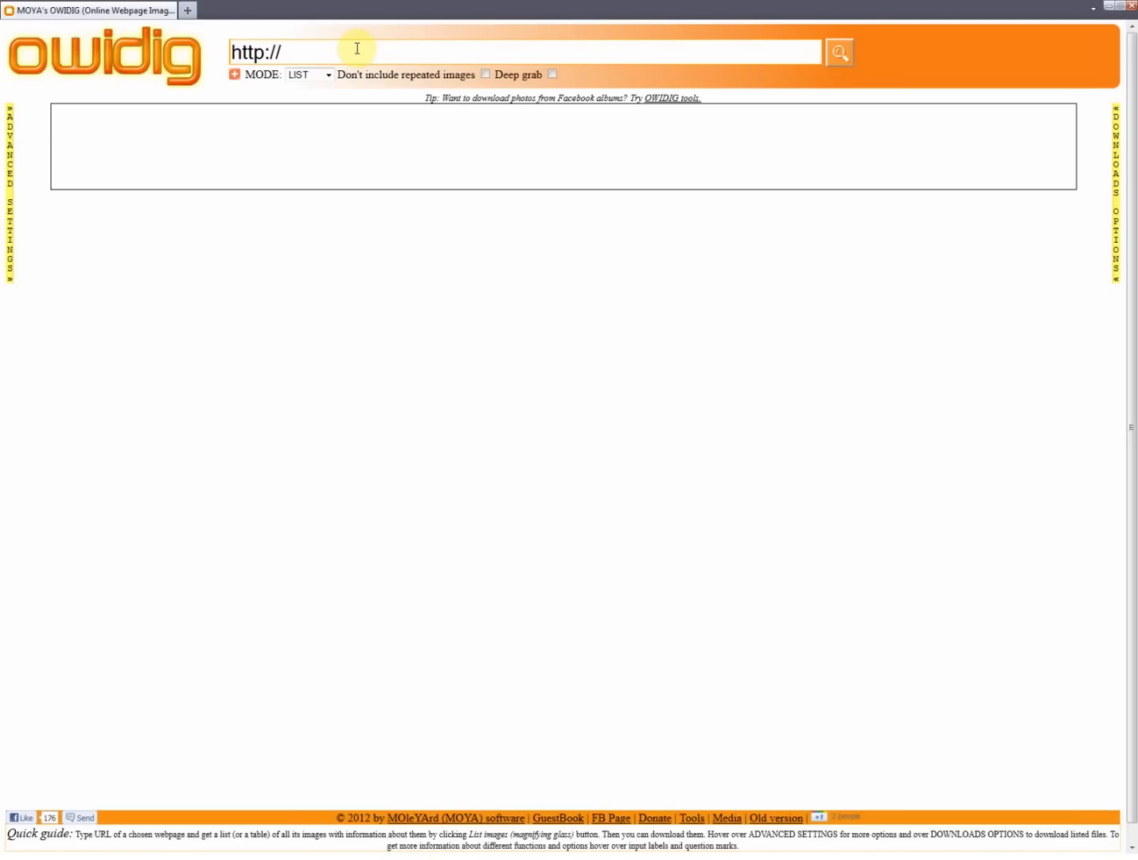
text(www.)
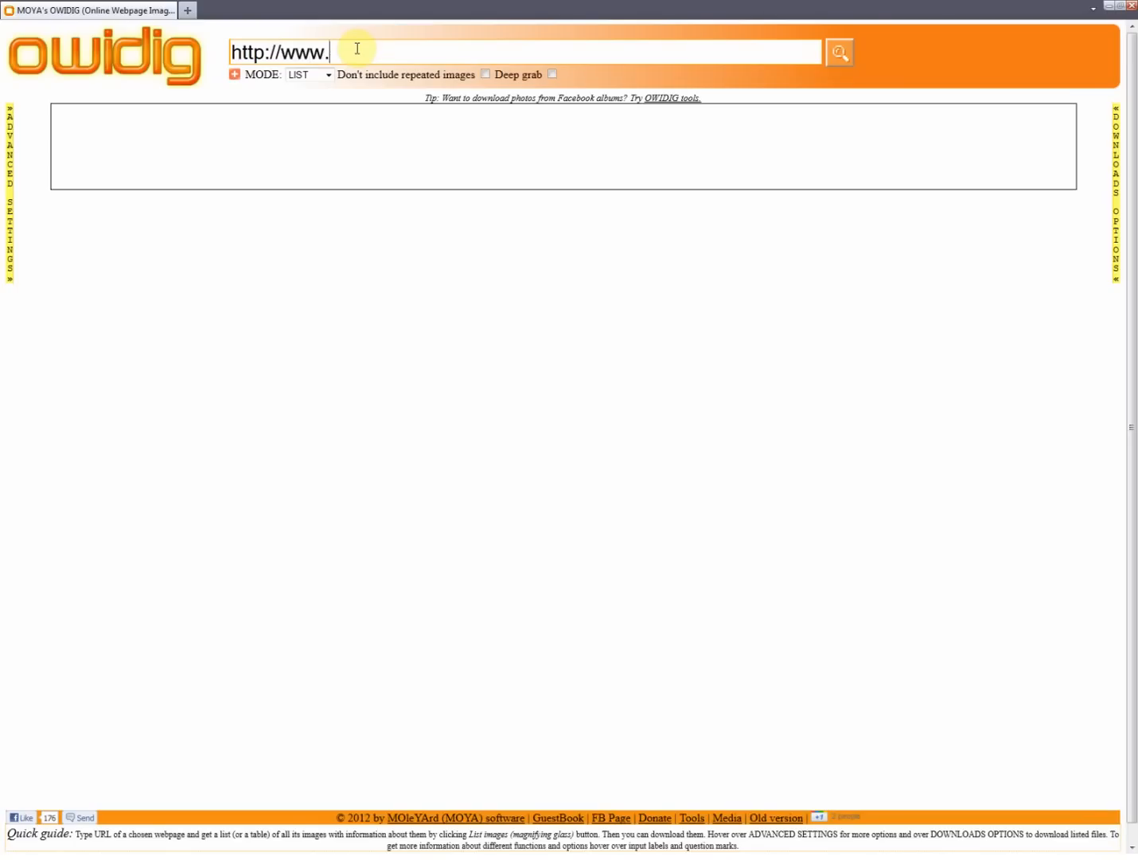
text(wikipedia.org)
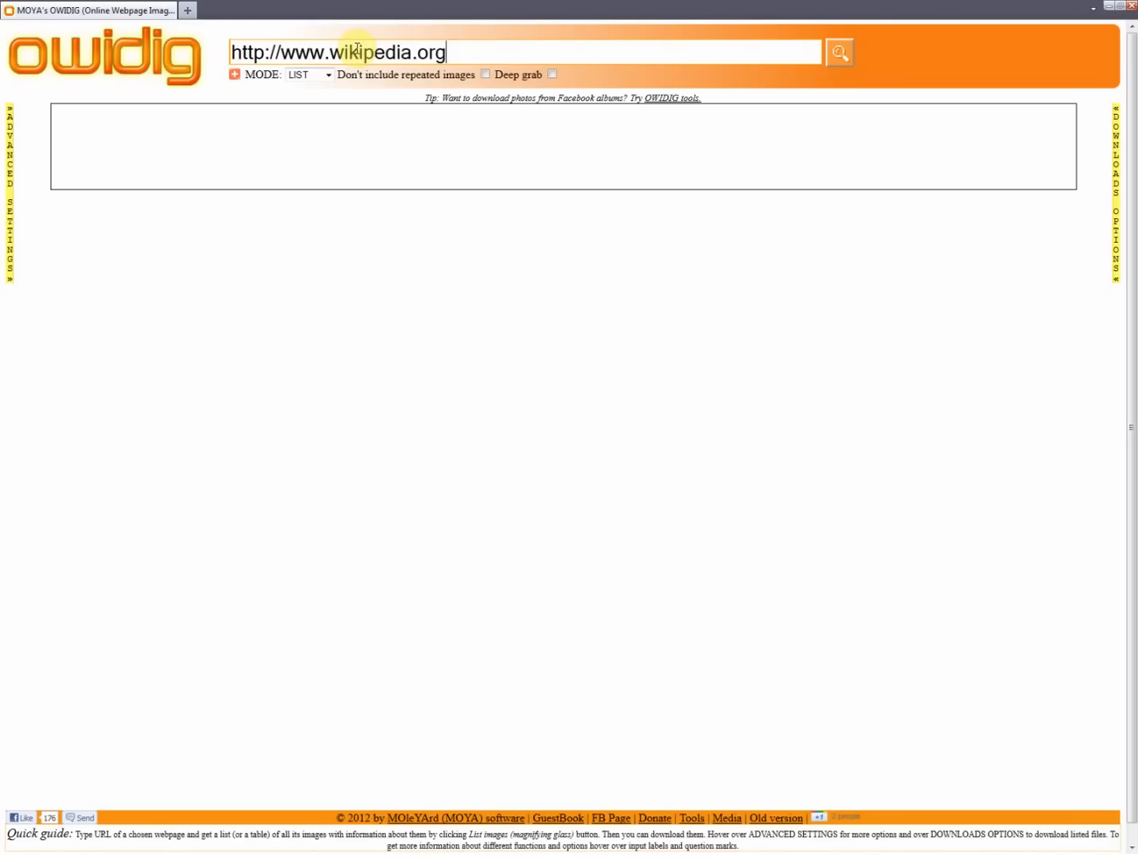
click(839, 52)
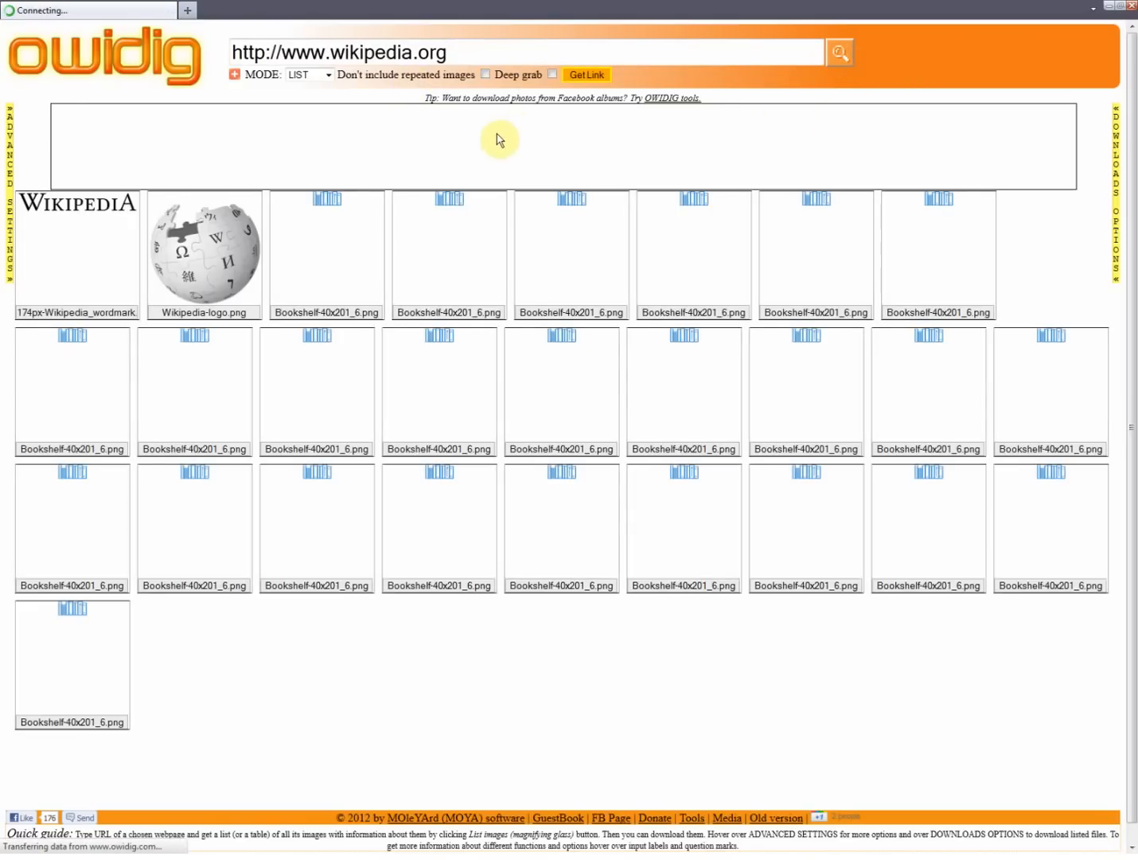
Scroll the wikipedia.org thumbnails and tick the Deep grab option
scroll(down, 3)
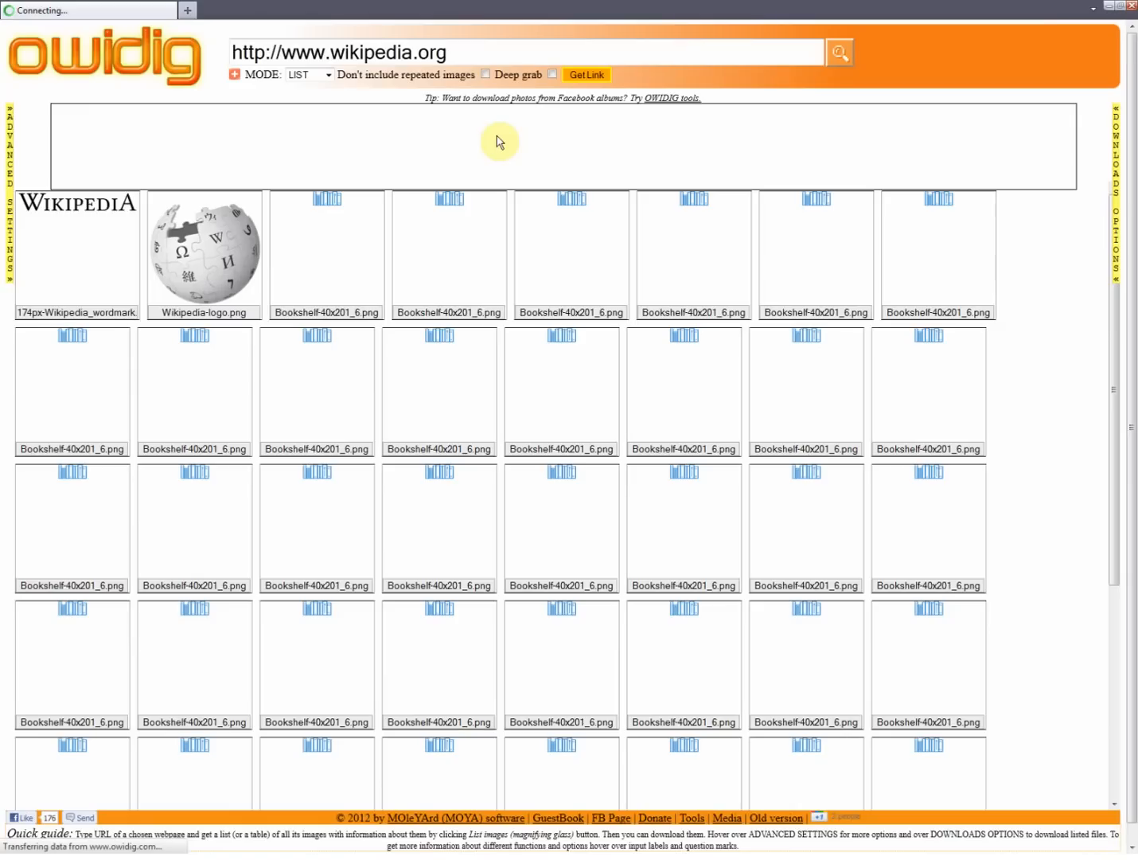
click(485, 74)
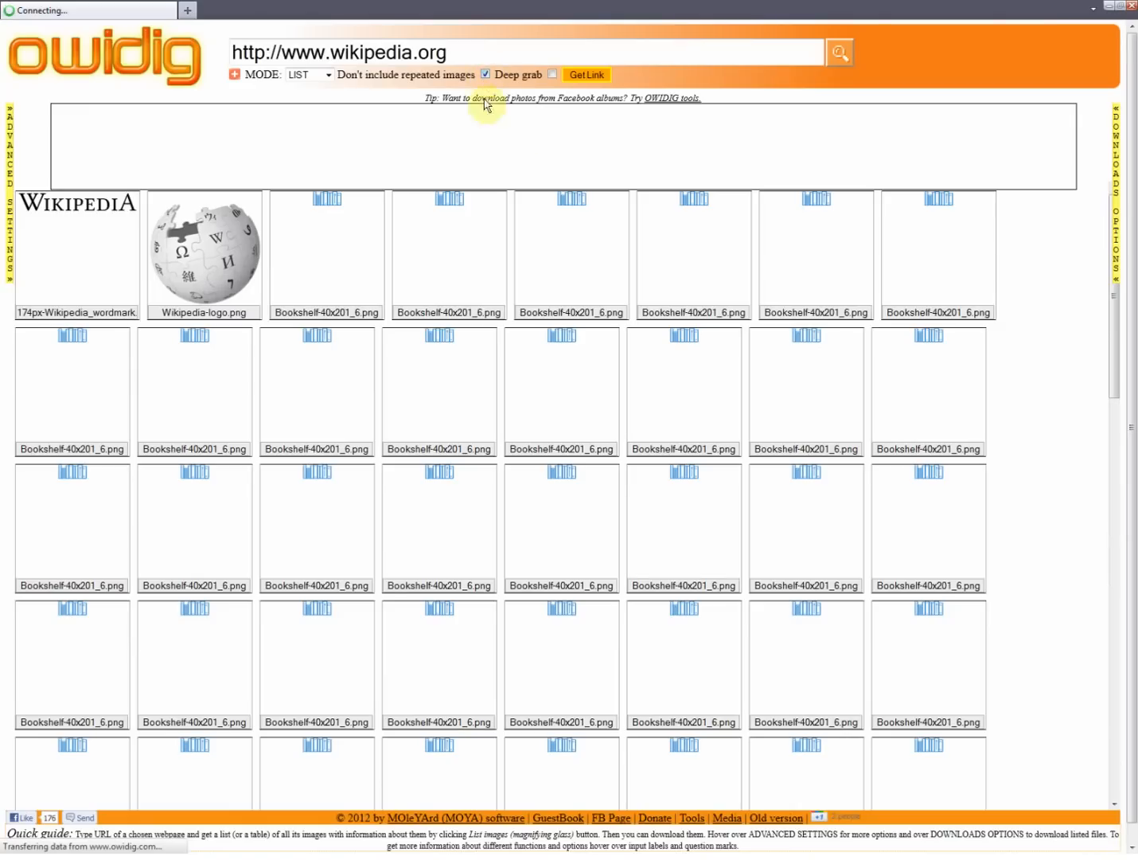
mouse_move(780, 138)
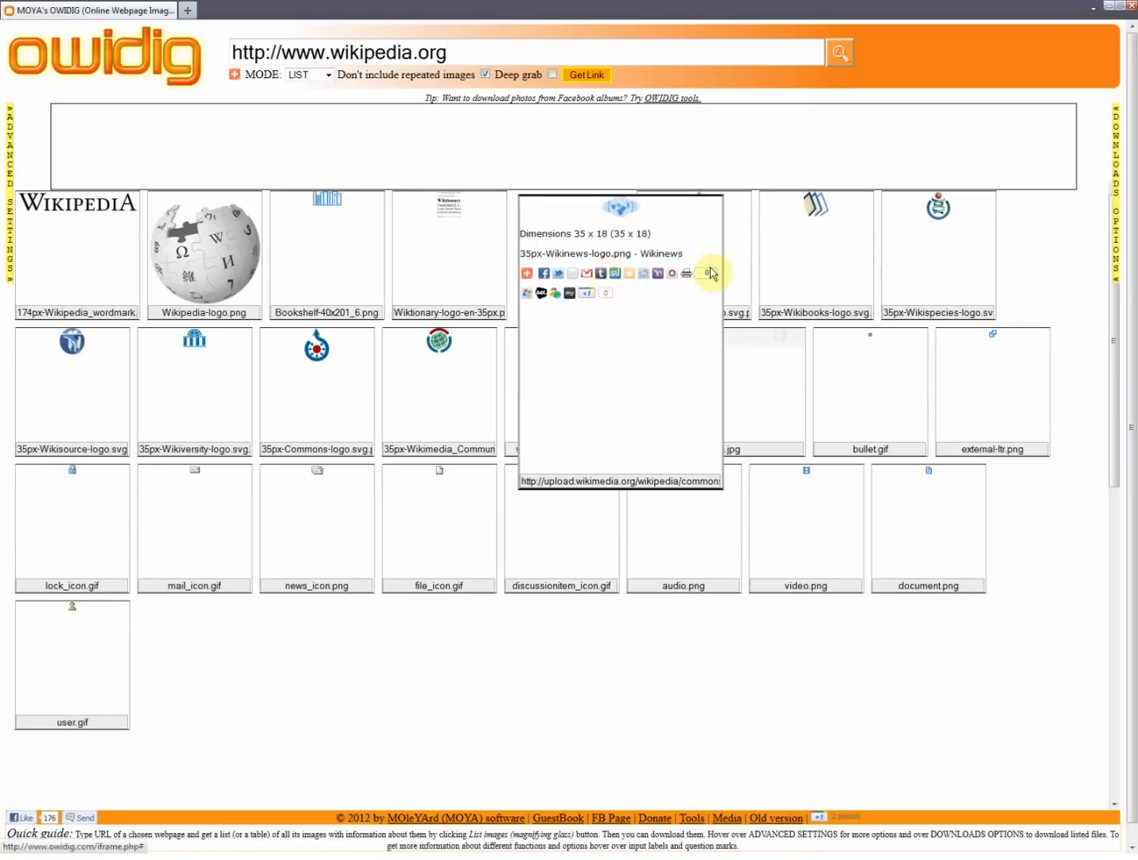
mouse_move(1016, 283)
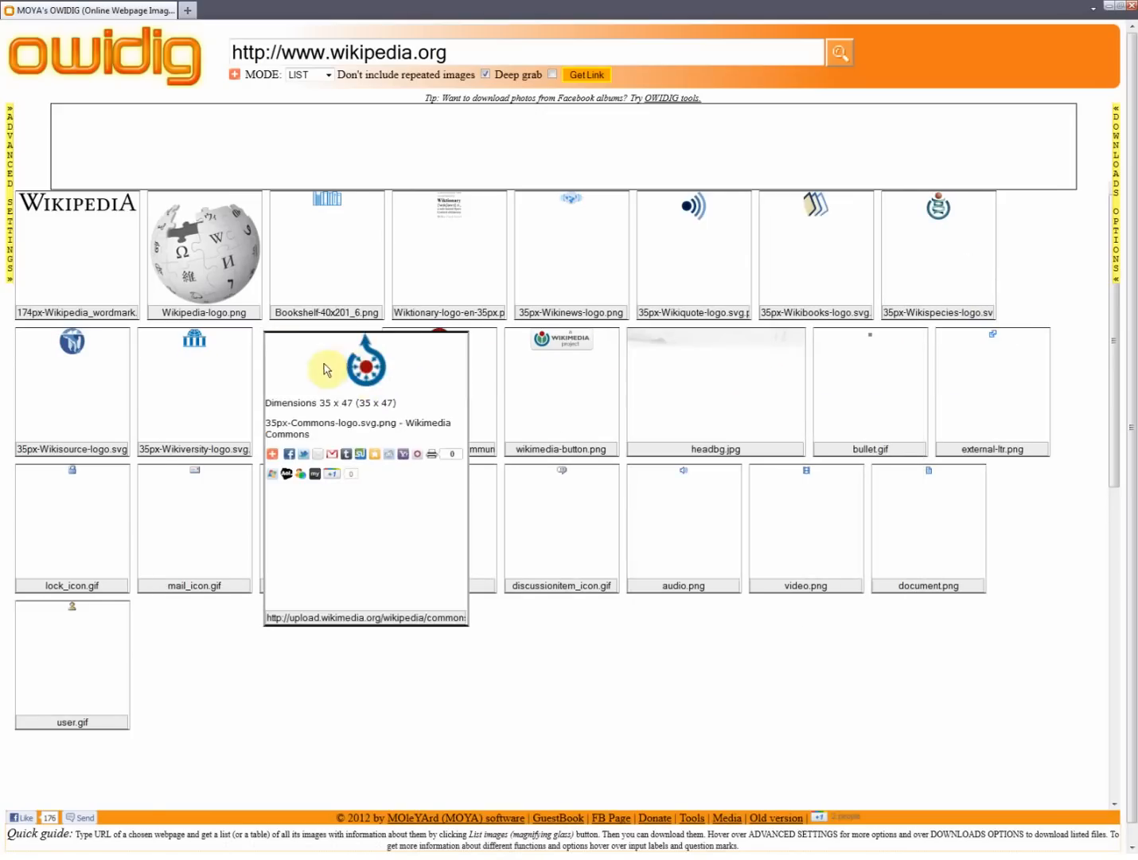
mouse_move(204, 249)
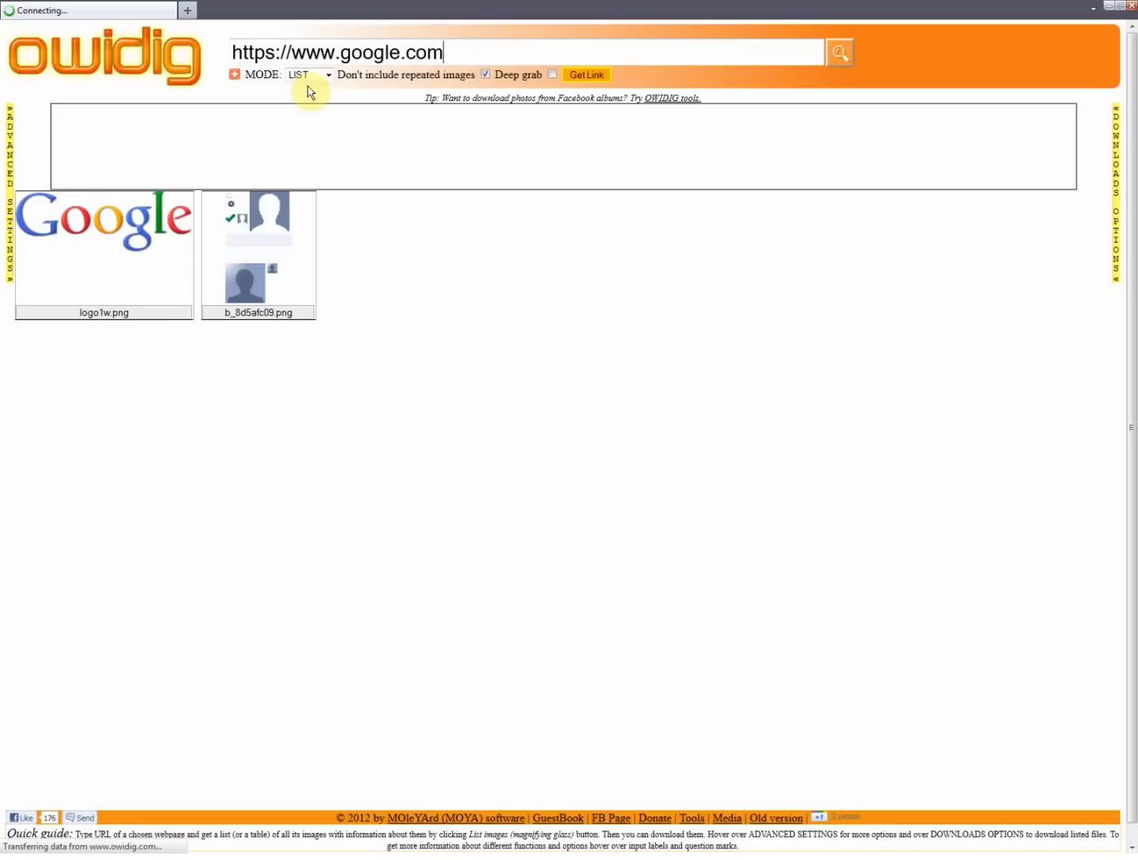
Open the MODE dropdown of listing modes
click(309, 74)
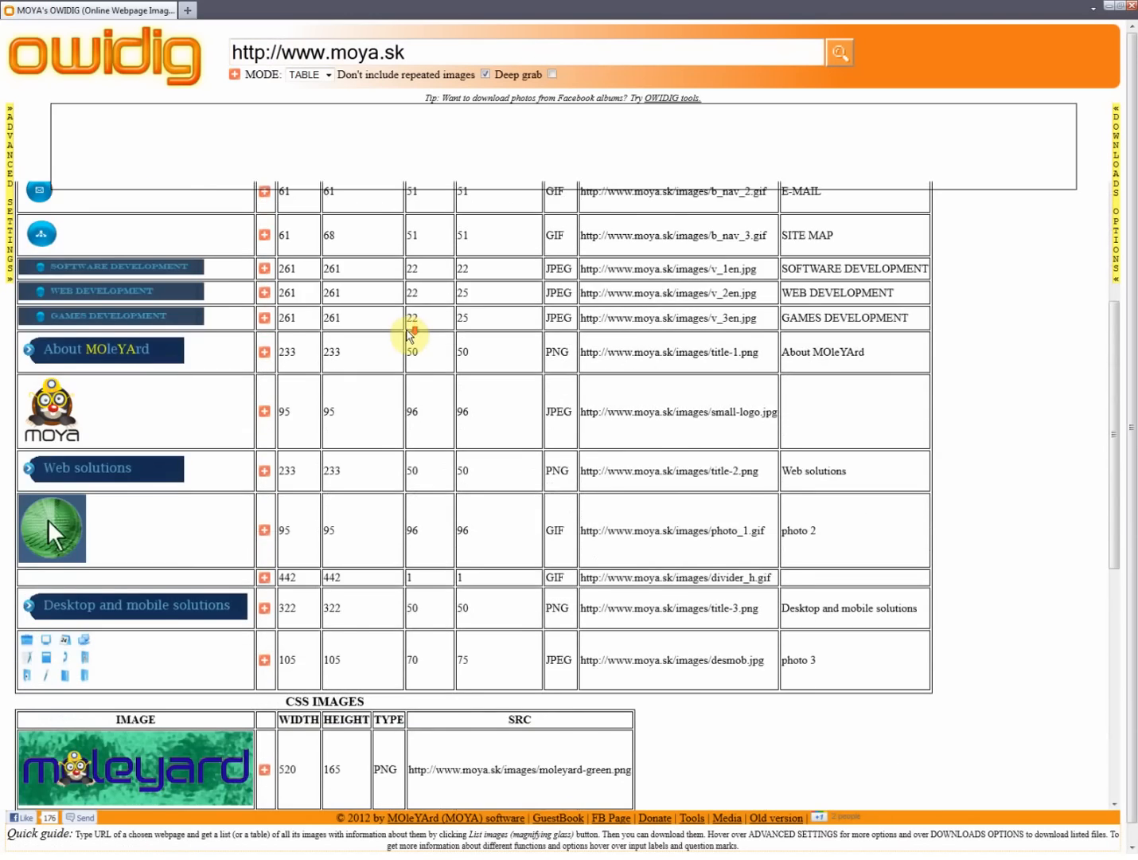
Scroll the moya.sk image table and sort it by type, then by width
scroll(down, 3)
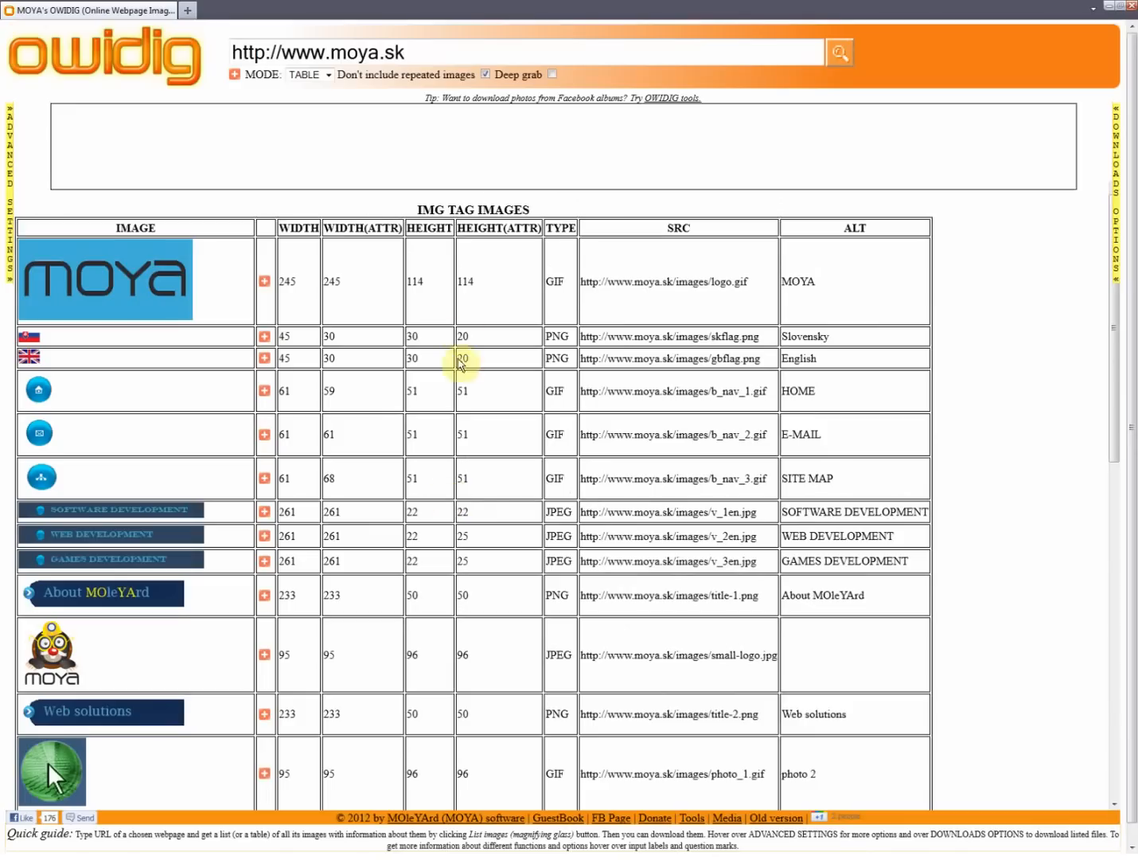
click(560, 228)
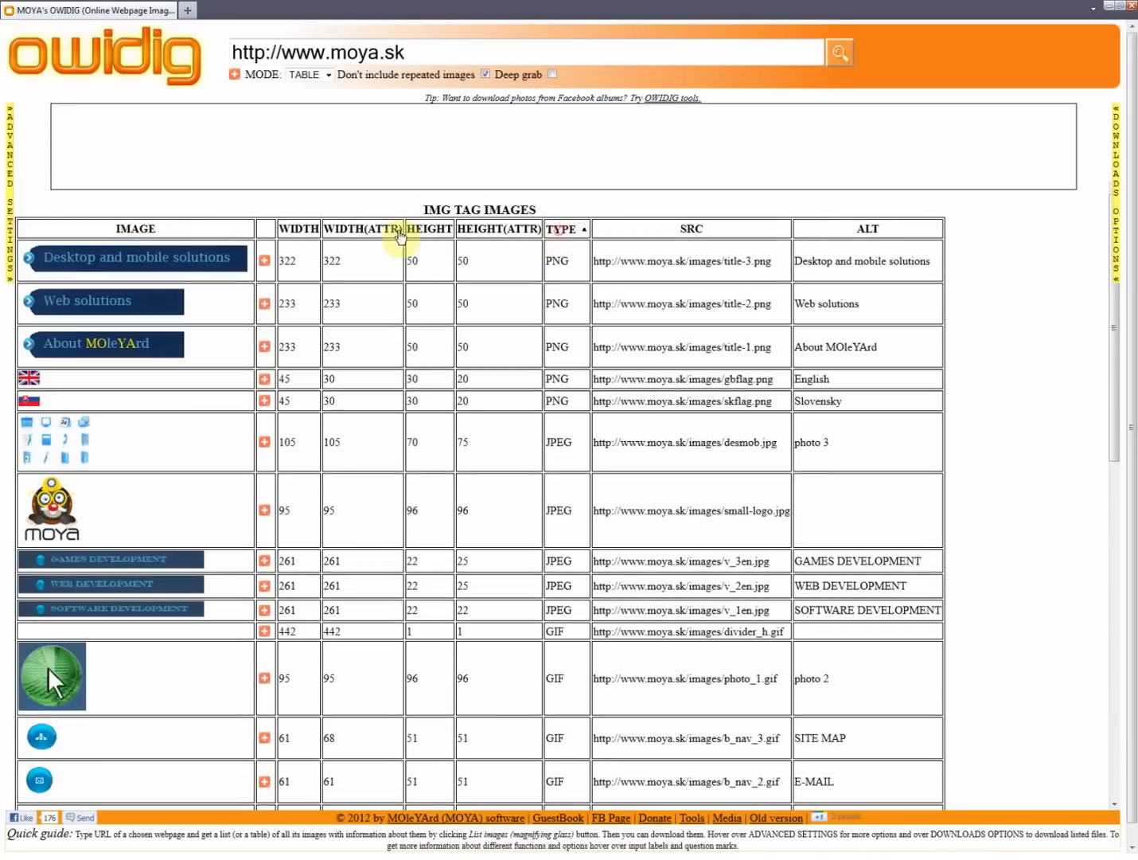
click(298, 229)
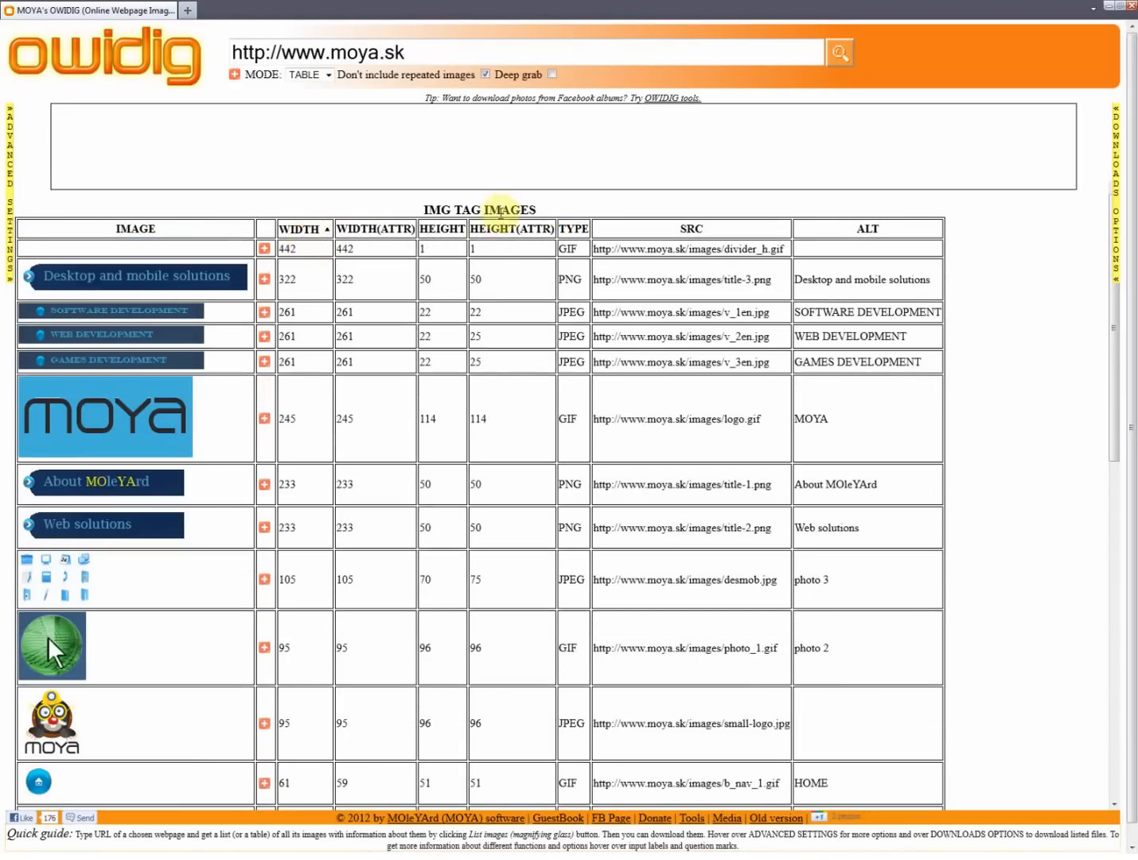
click(307, 74)
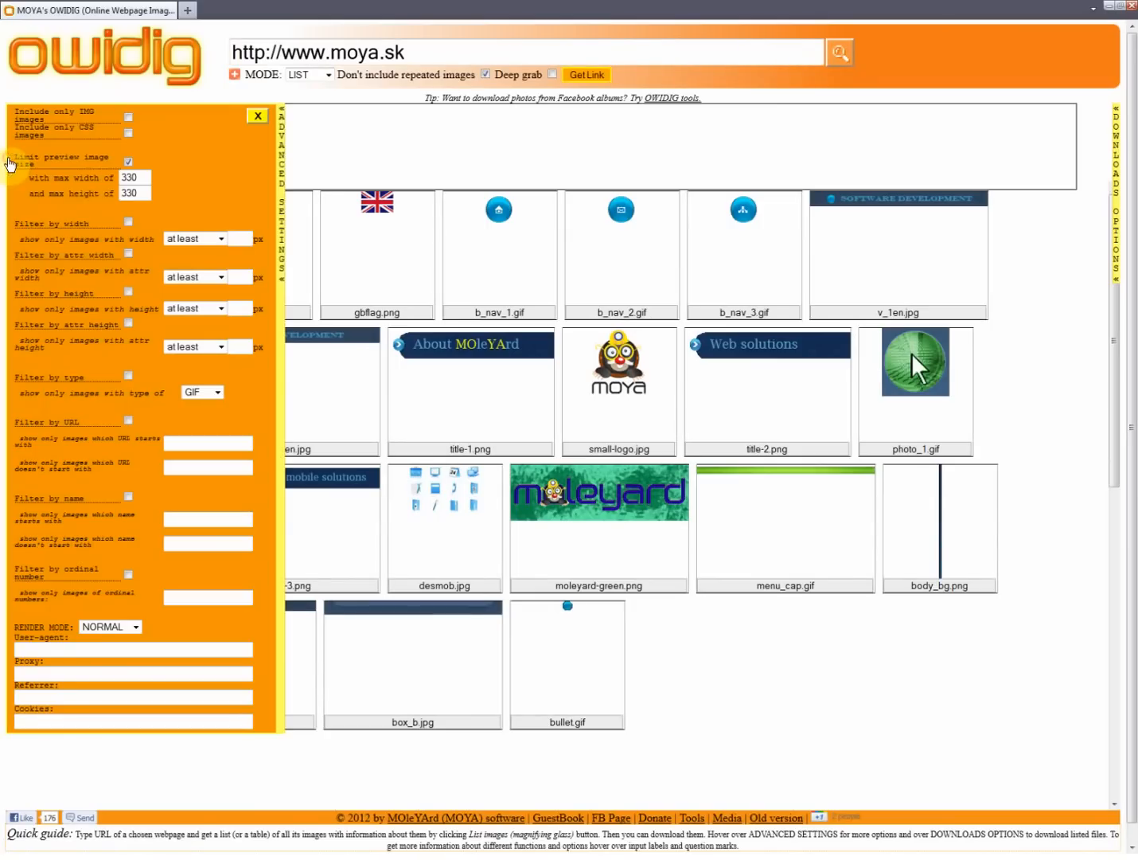
mouse_move(275, 255)
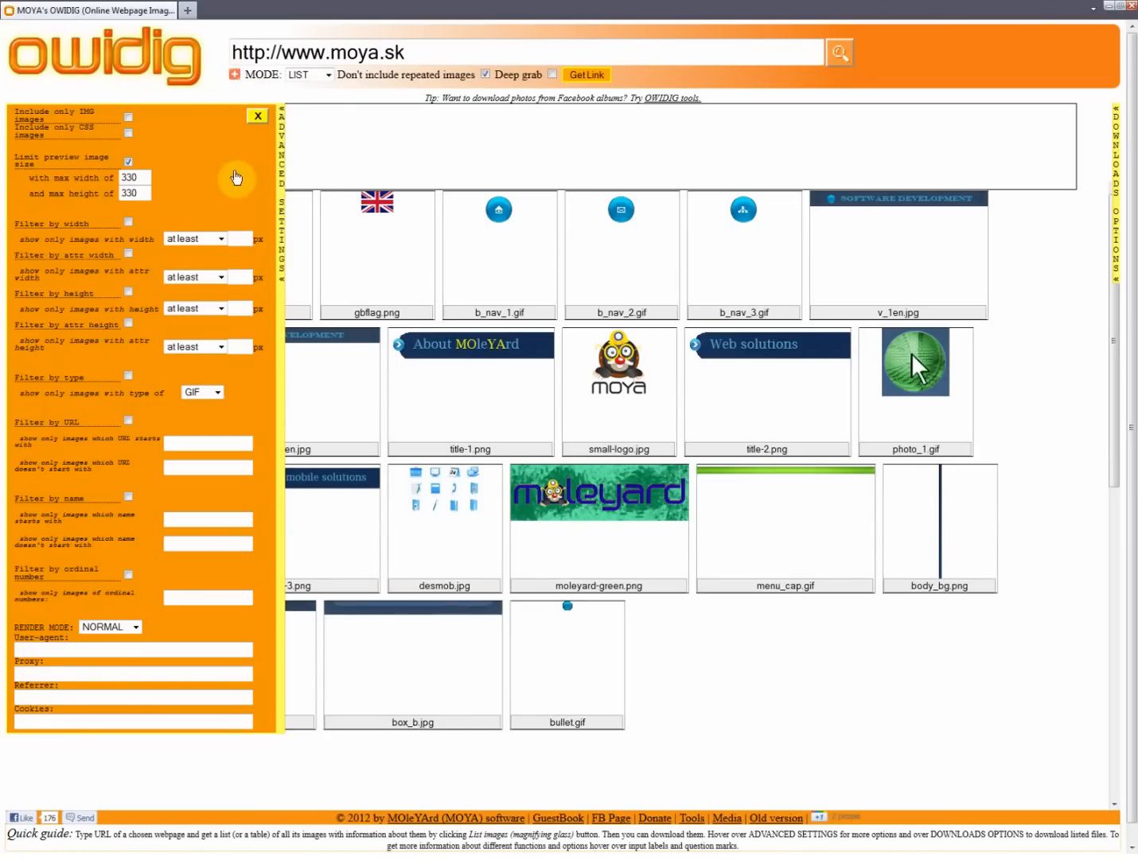
mouse_move(264, 494)
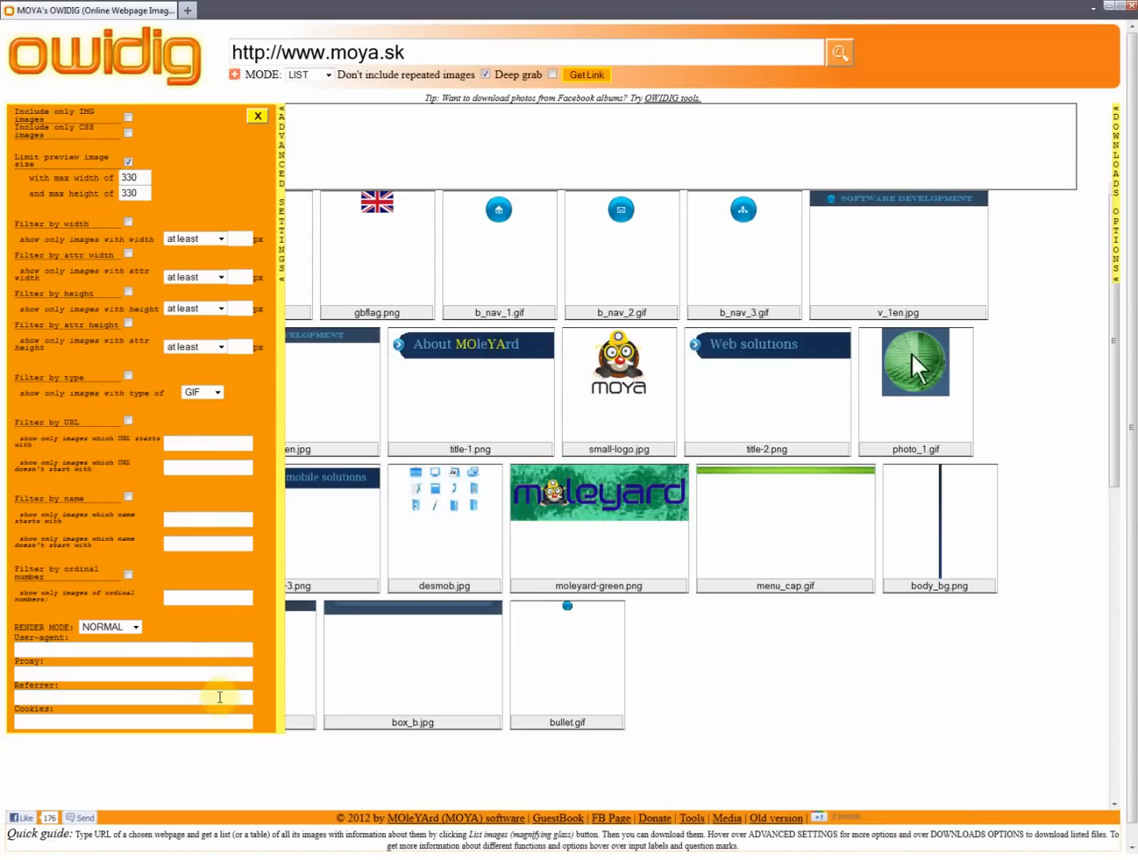
mouse_move(279, 326)
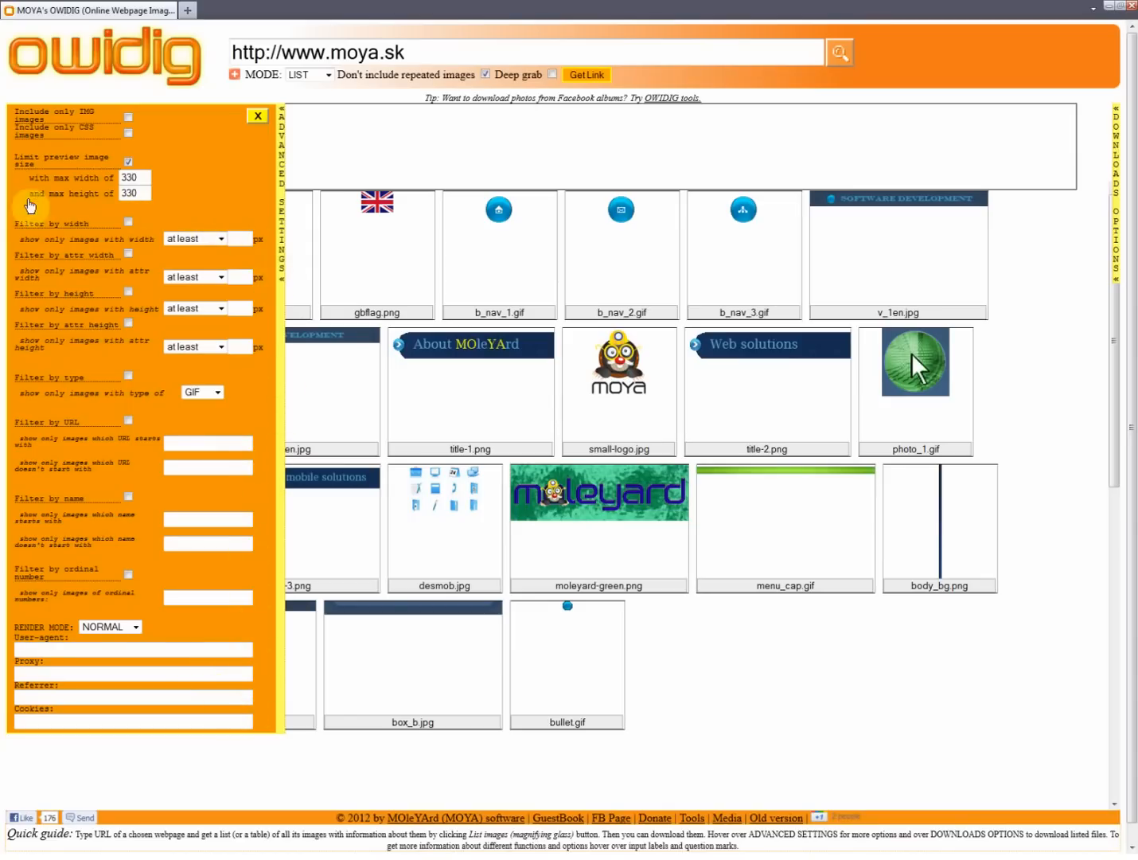
mouse_move(32, 228)
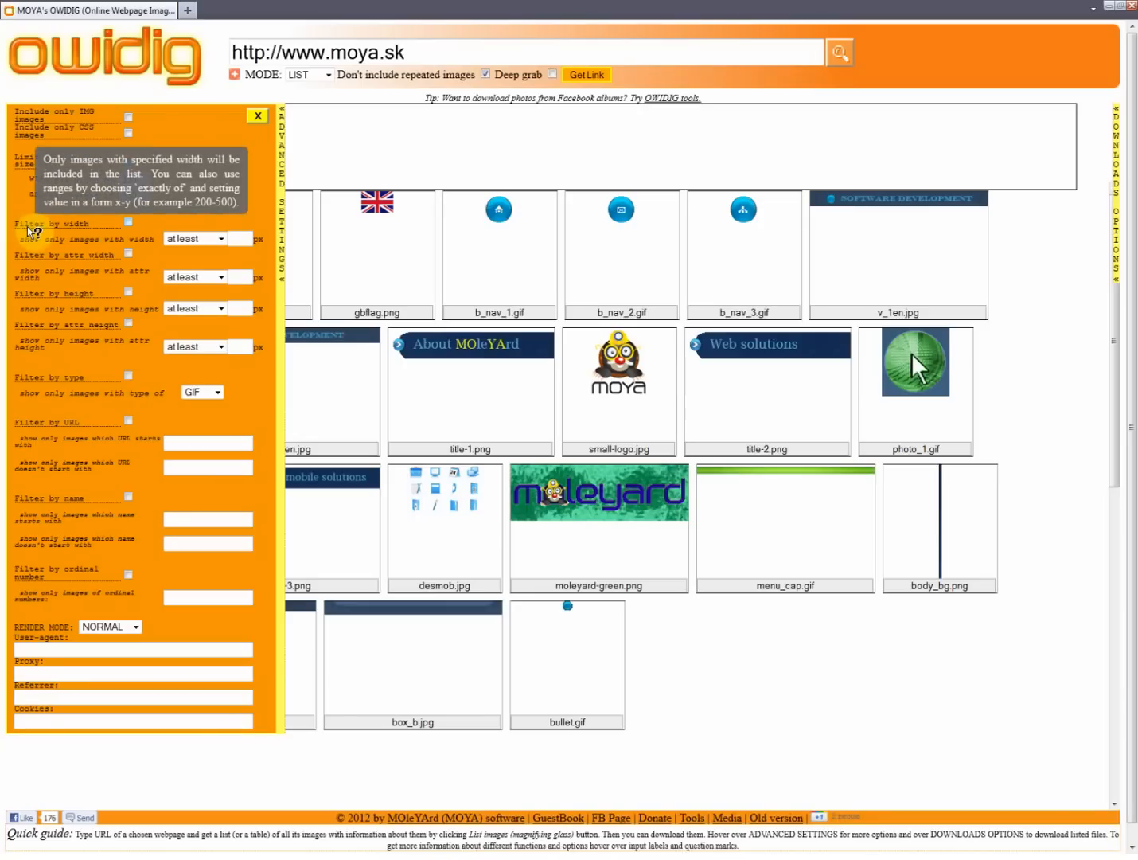
mouse_move(32, 257)
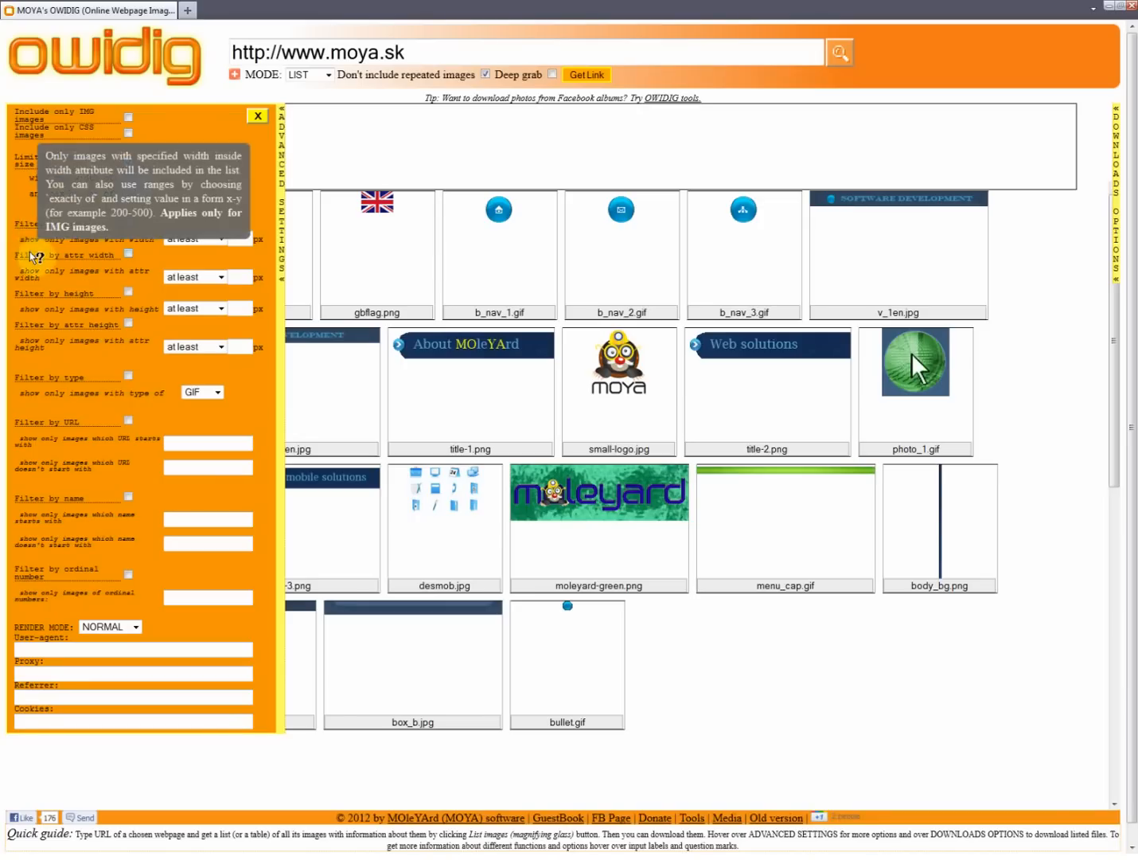
mouse_move(38, 297)
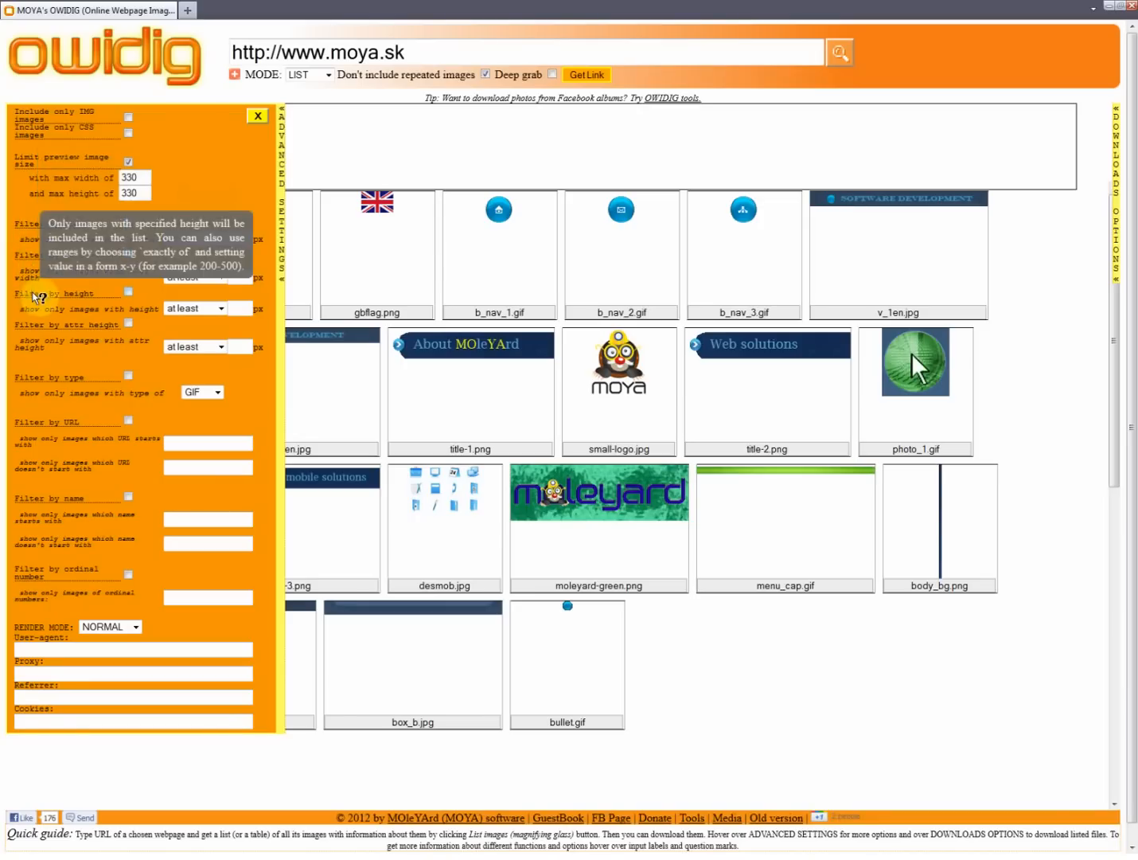
mouse_move(46, 428)
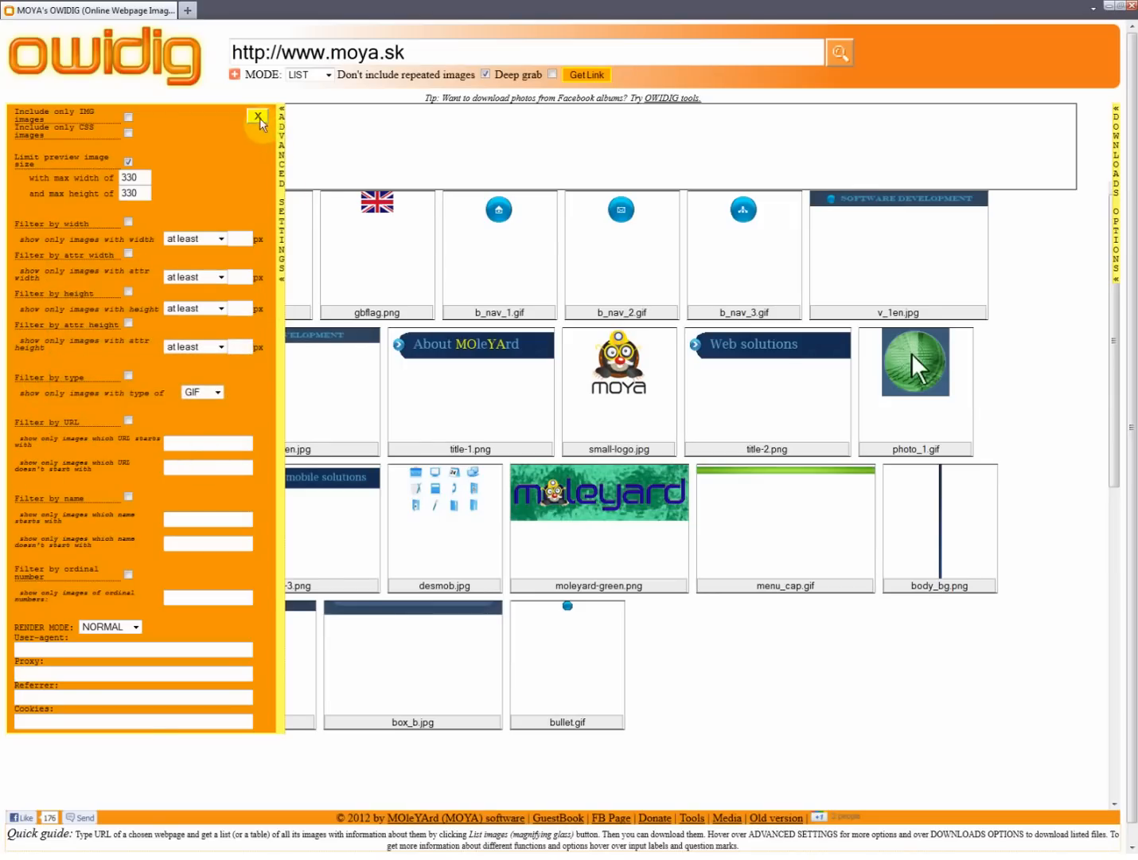
Close the ADVANCED SETTINGS panel
click(257, 117)
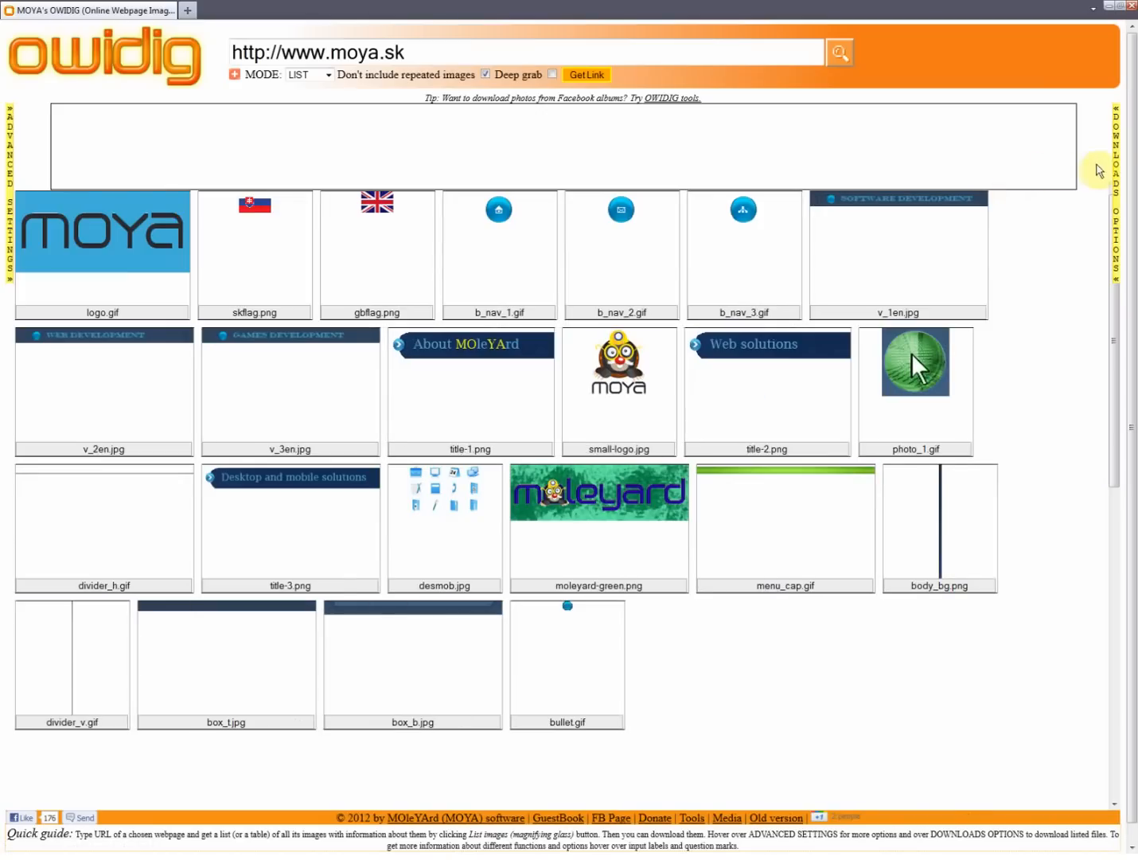
Show the download options and open all listed images in a new page
click(1114, 171)
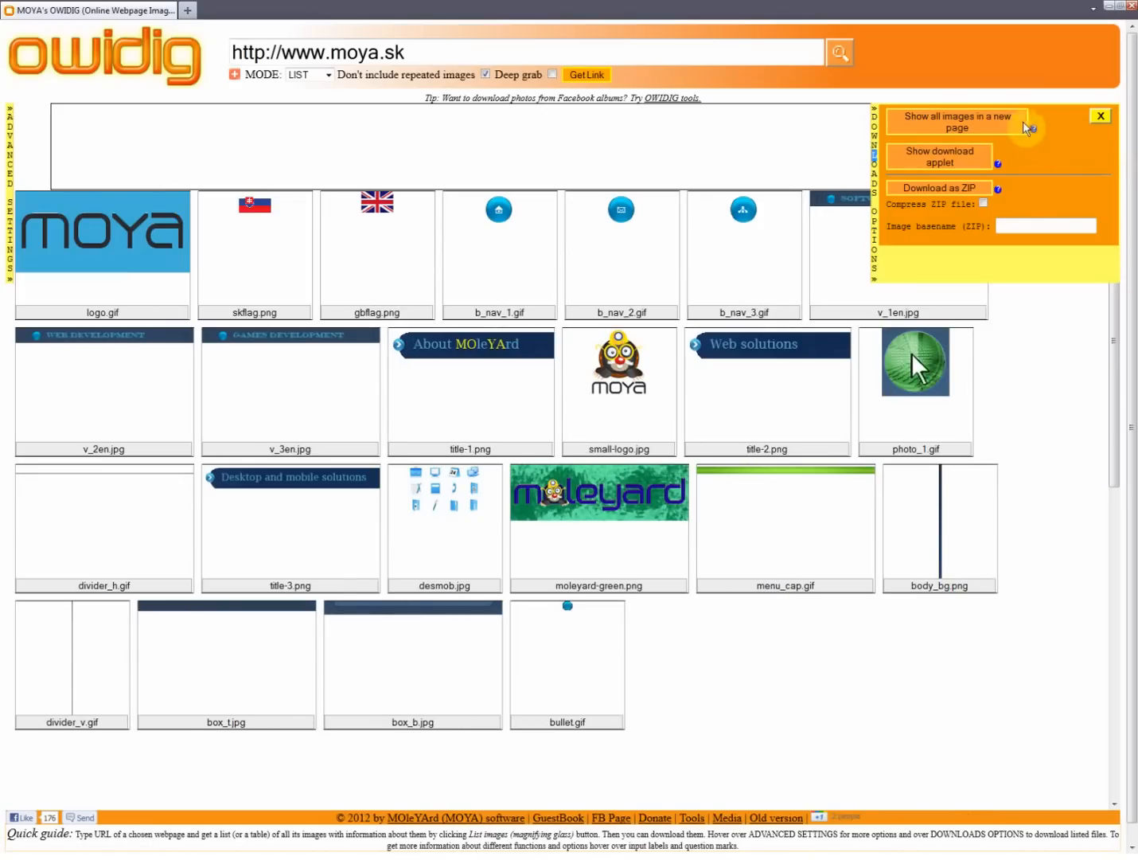
click(955, 122)
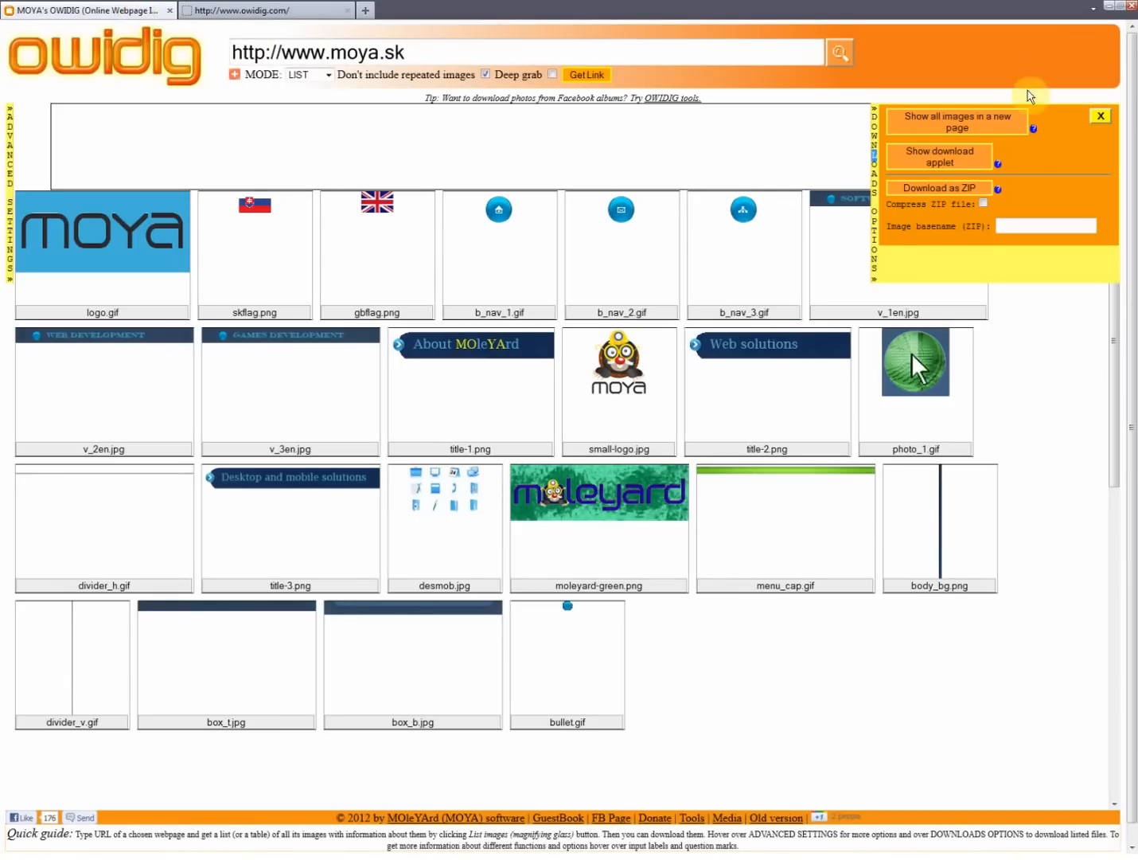
Load and allow the download applet, entering ddd as the image basename
click(938, 156)
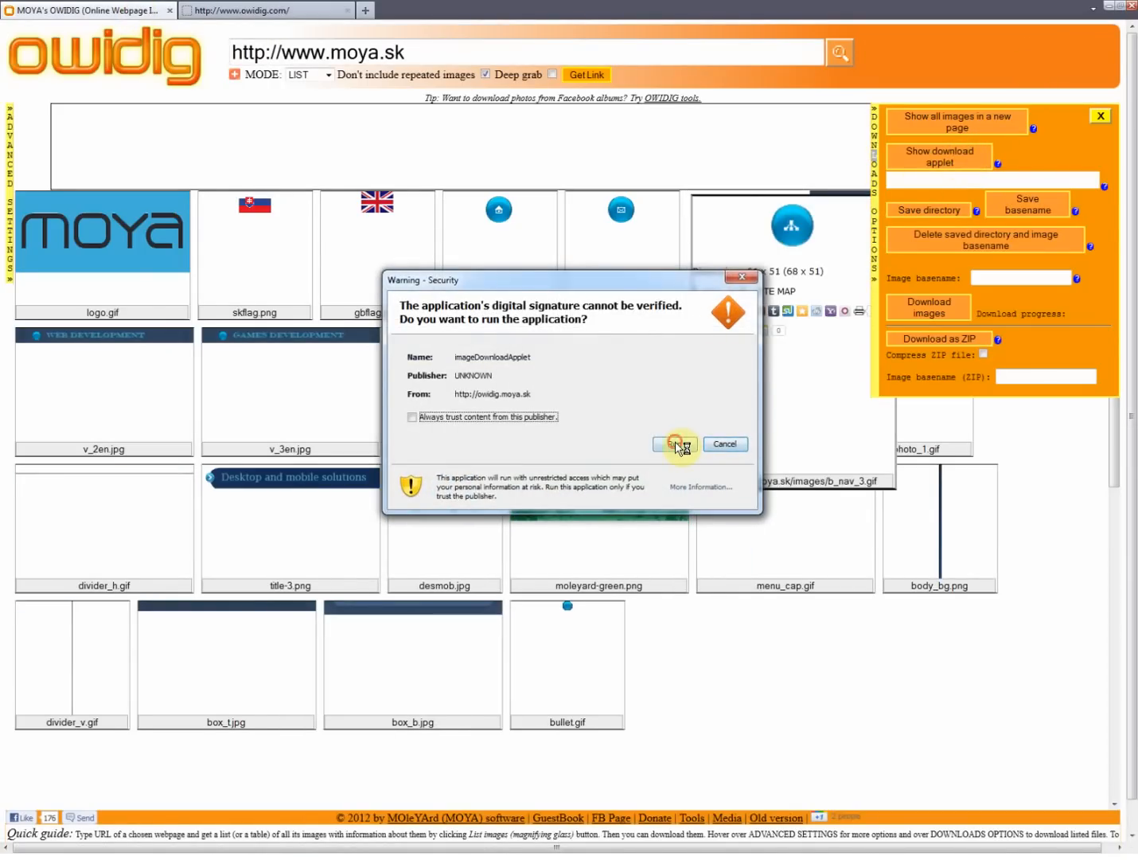
click(677, 443)
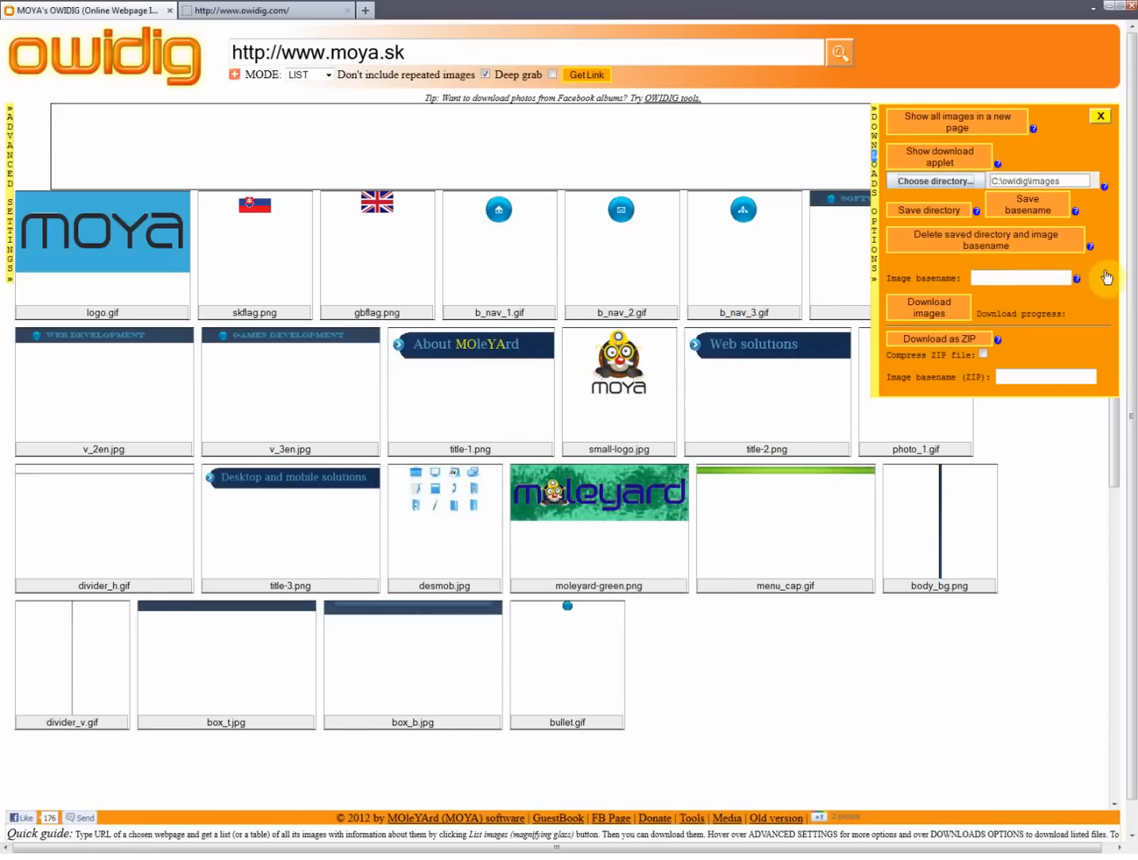
mouse_move(1108, 268)
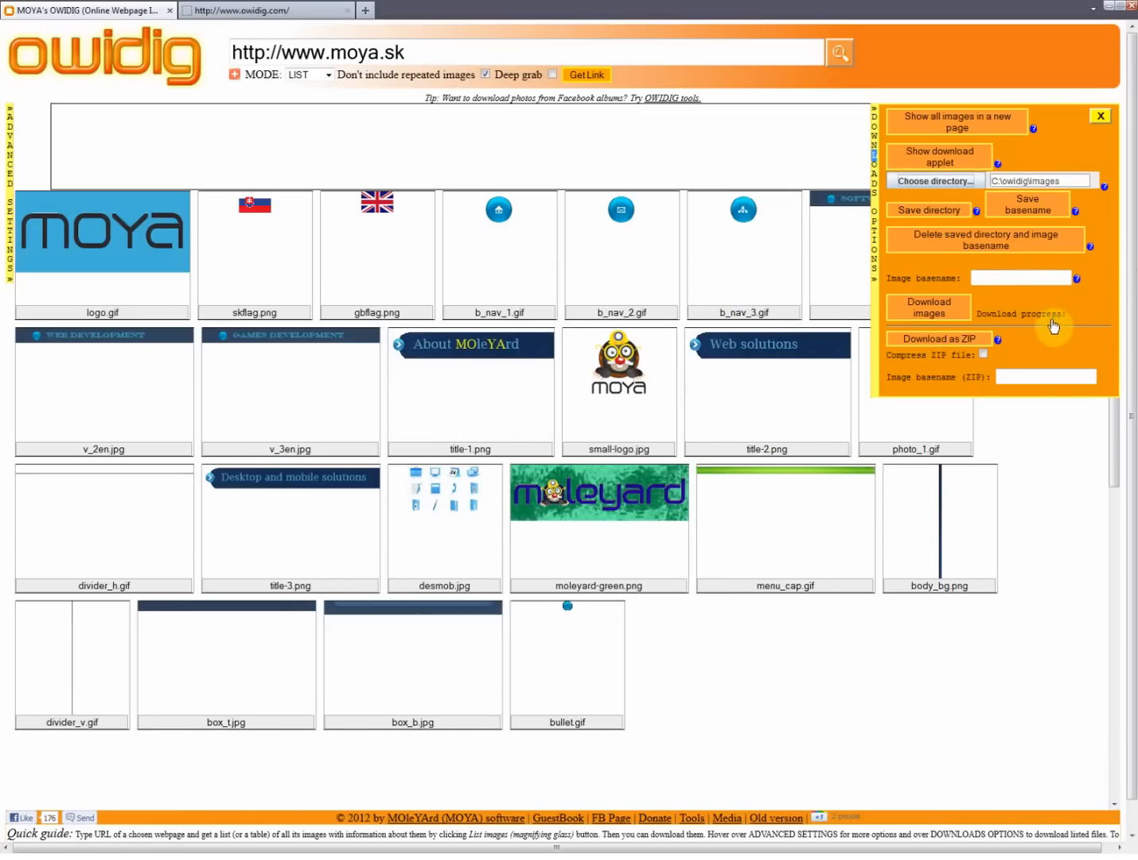
mouse_move(1053, 291)
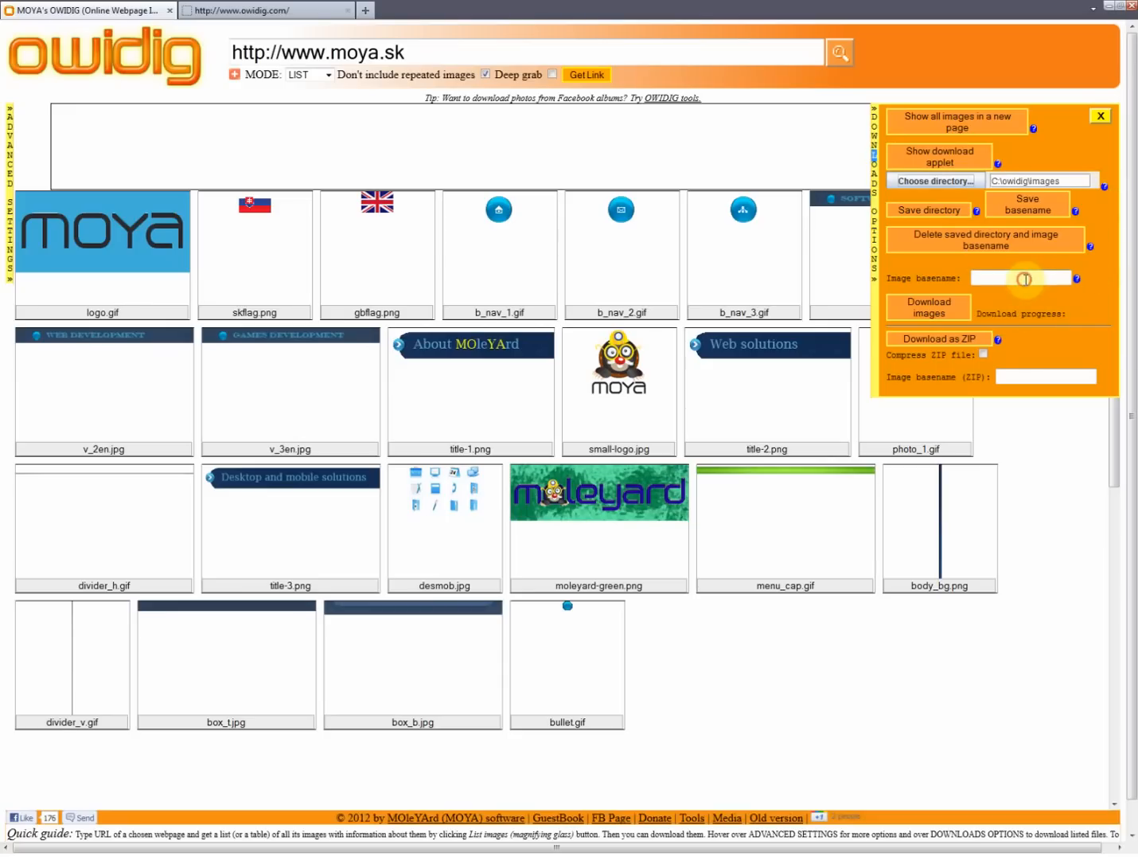
text(ddd)
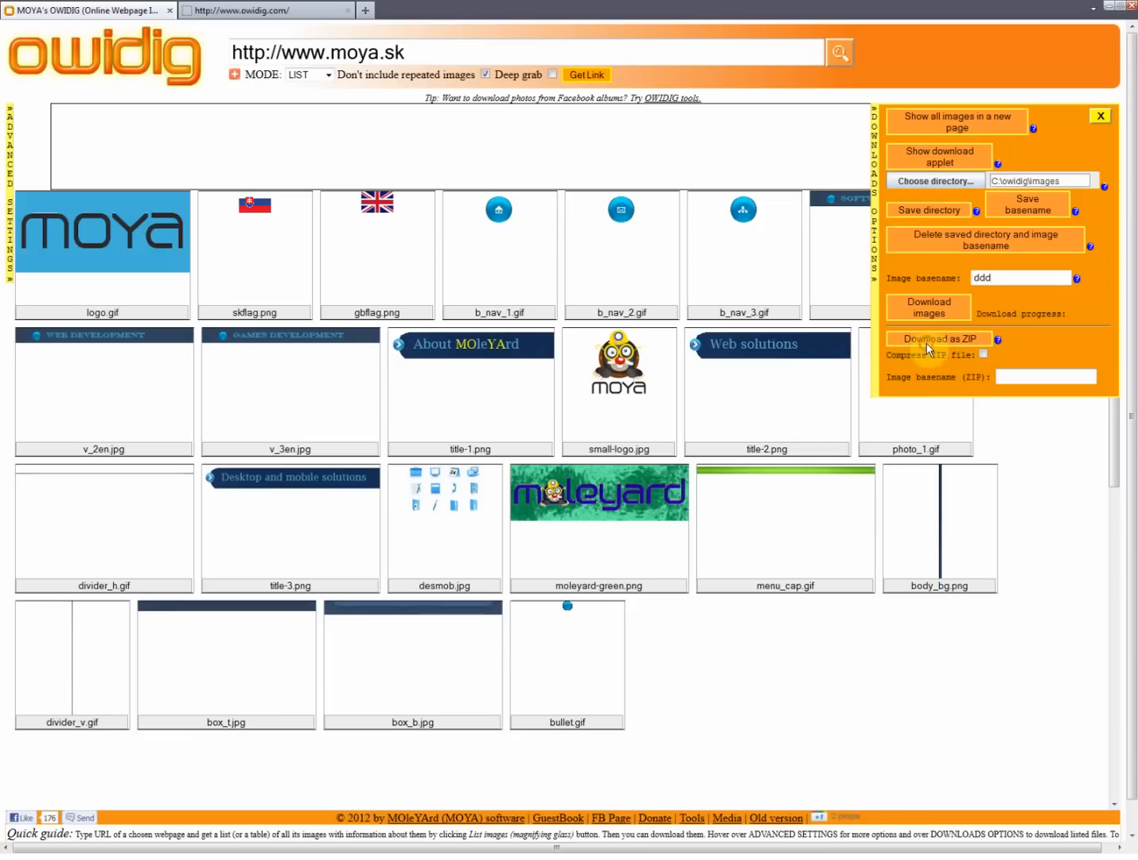
Request the images as a ZIP, cancel the save prompt, and close download options
click(939, 338)
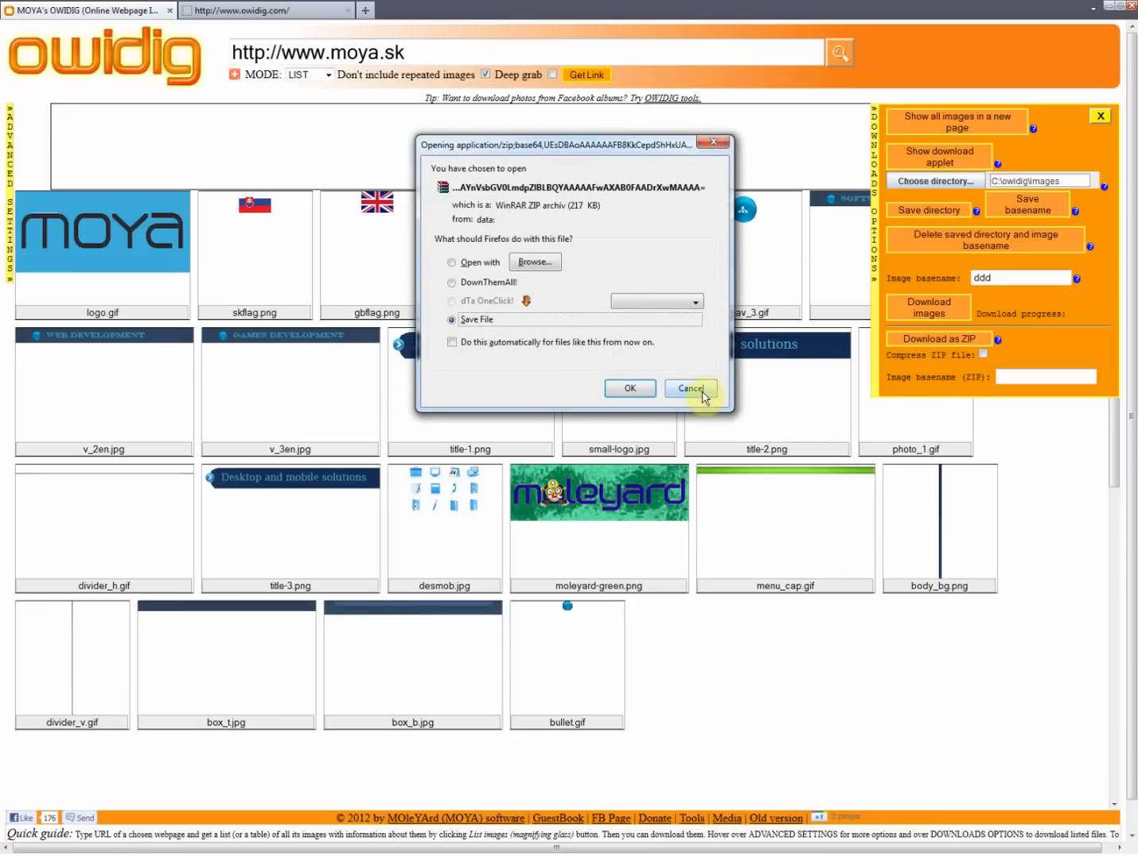
click(690, 388)
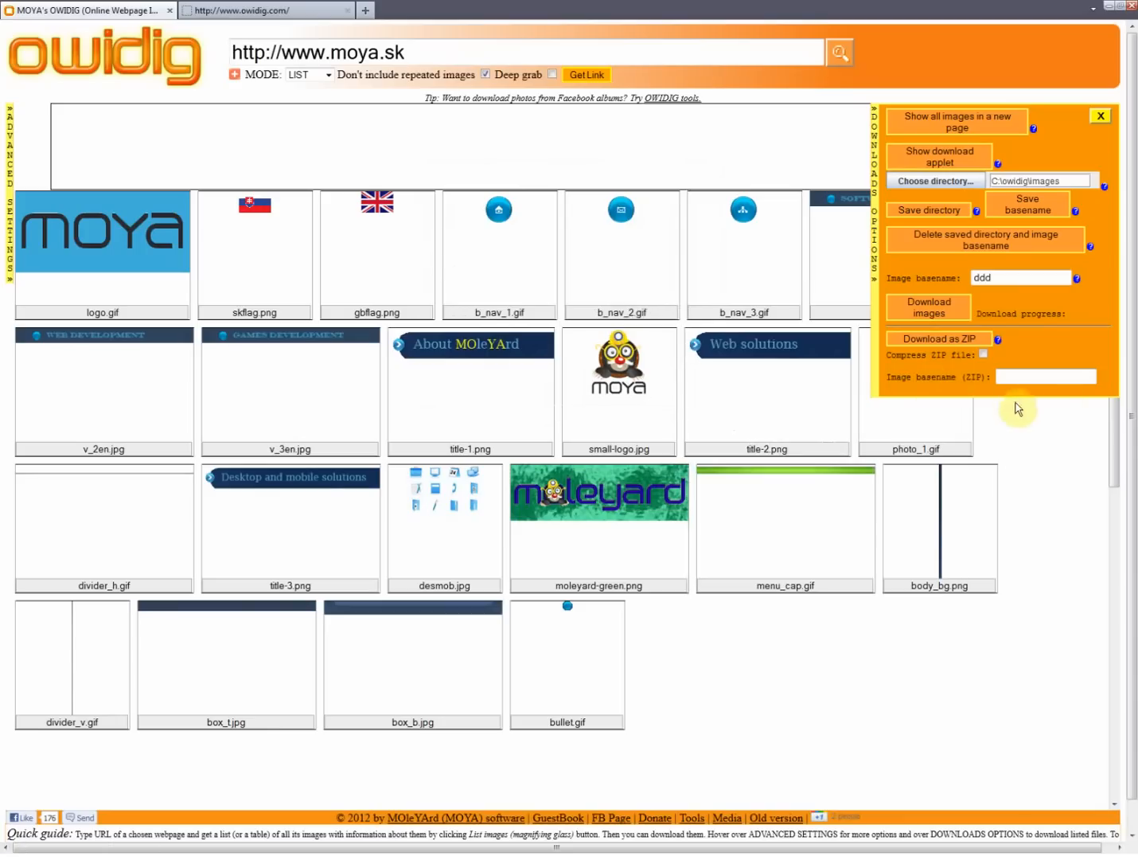
click(1100, 116)
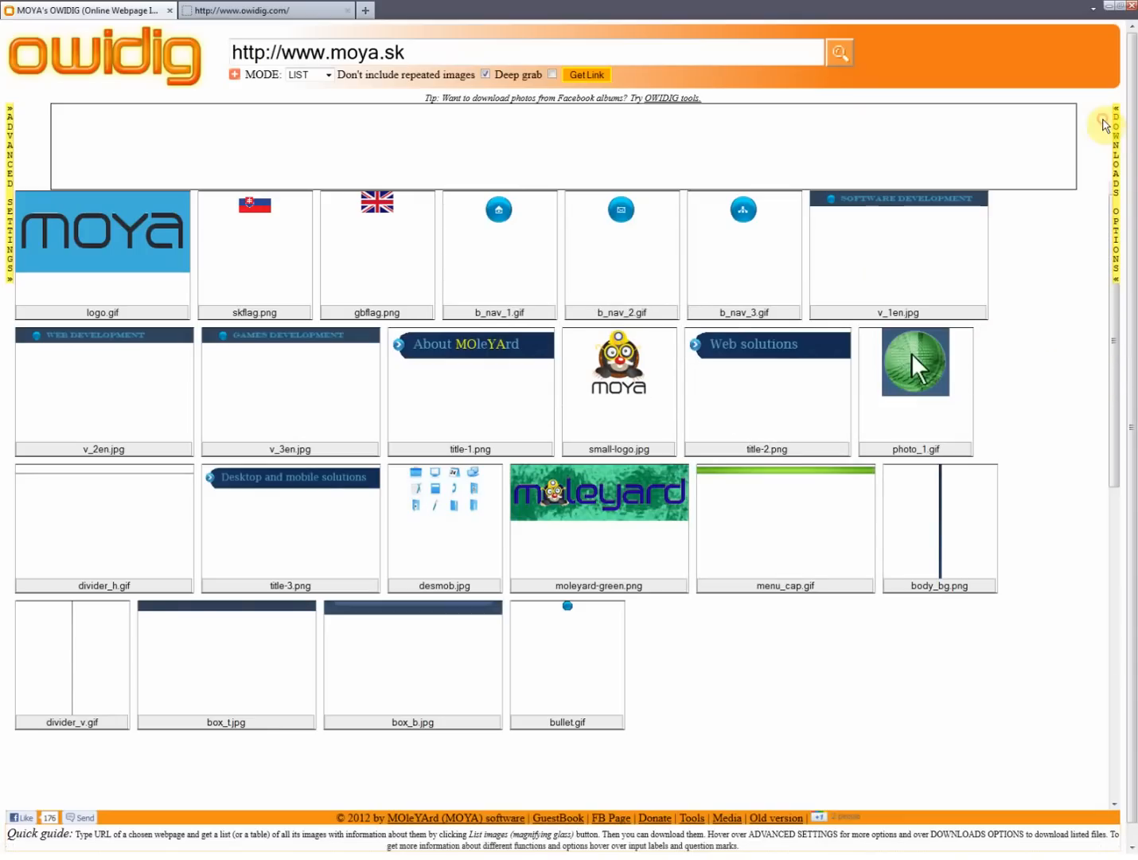
mouse_move(926, 140)
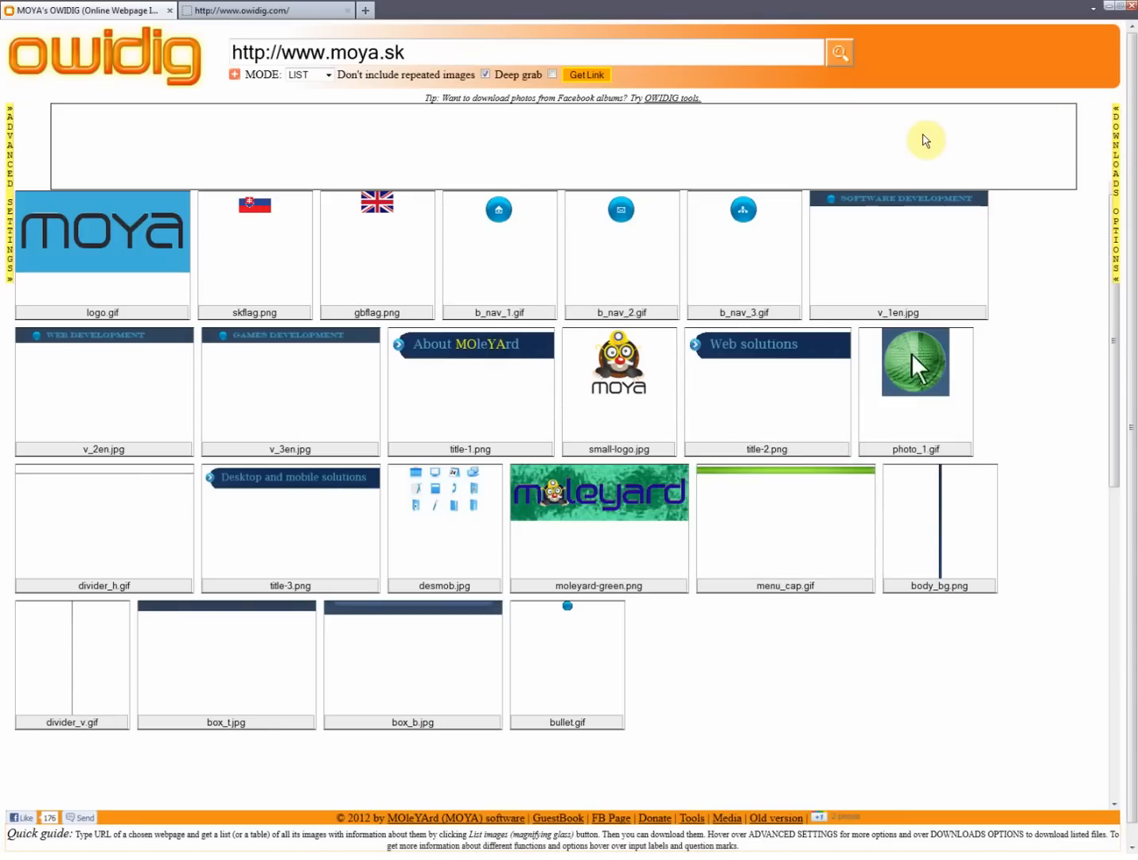